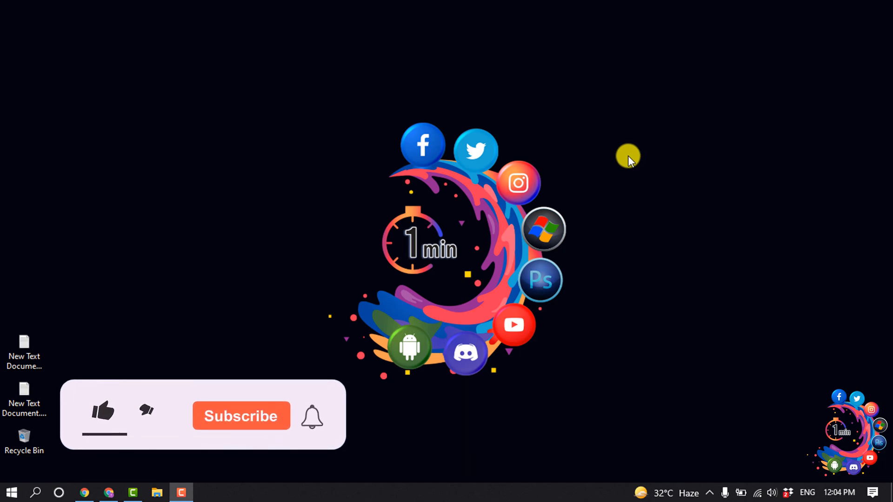
# Switch from the desktop to the Chrome window showing the Wix Website Editor
pyautogui.click(103, 414)
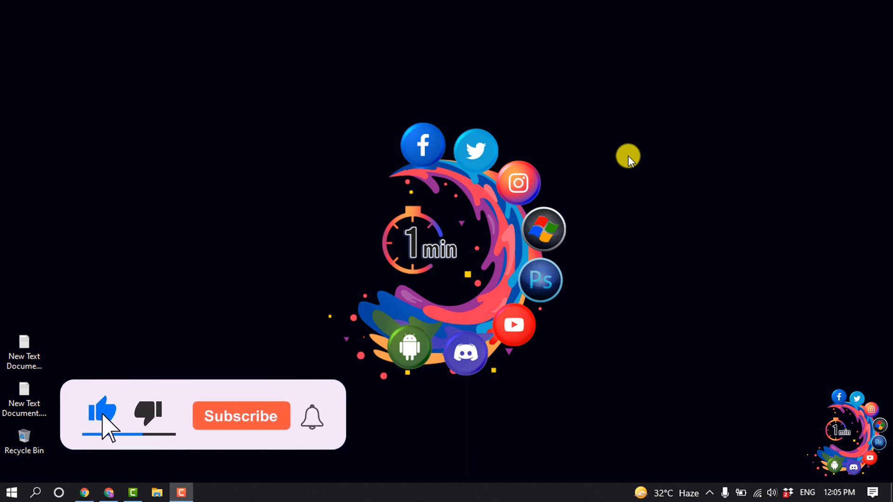
pyautogui.click(241, 416)
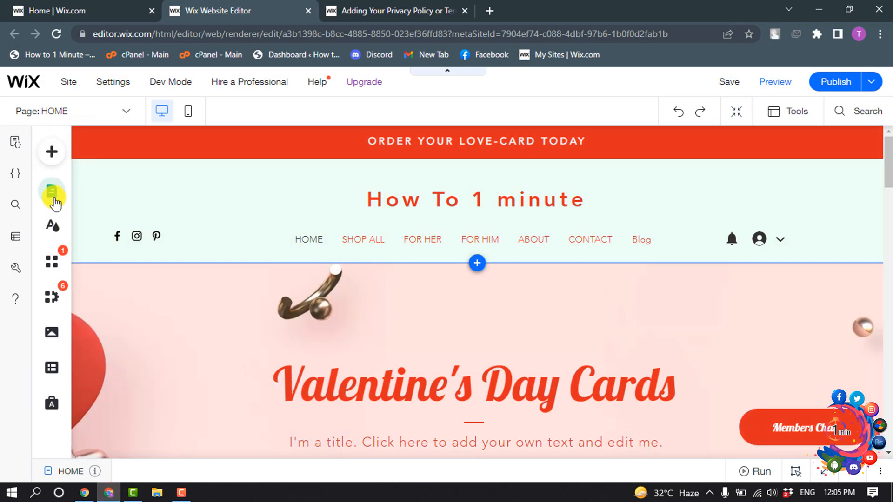
# Add a new blank page to the site from Menus & Pages
pyautogui.click(51, 192)
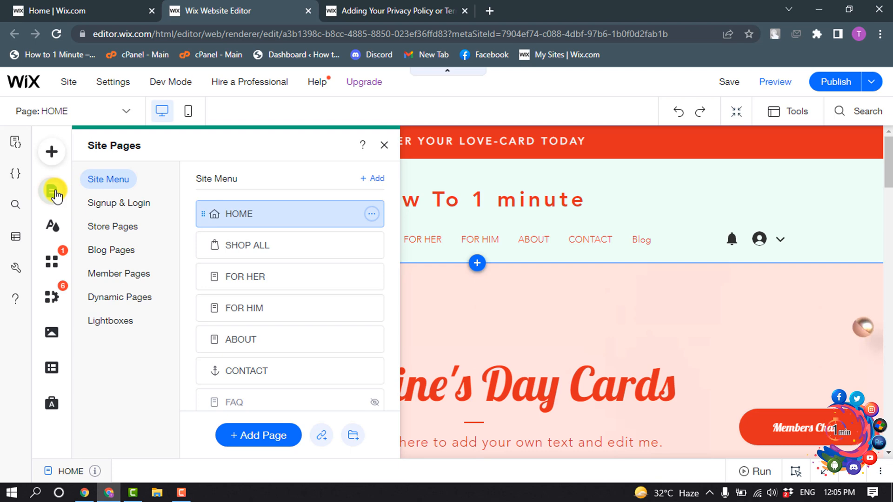
pyautogui.click(258, 434)
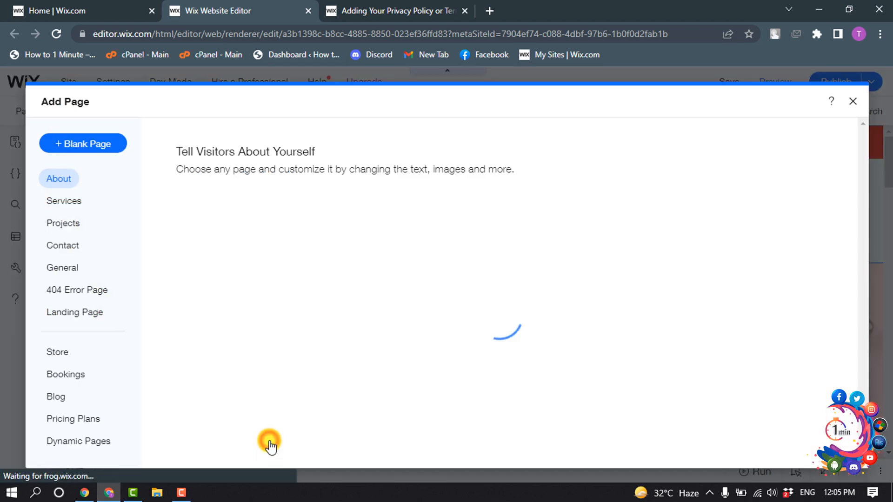
pyautogui.click(83, 143)
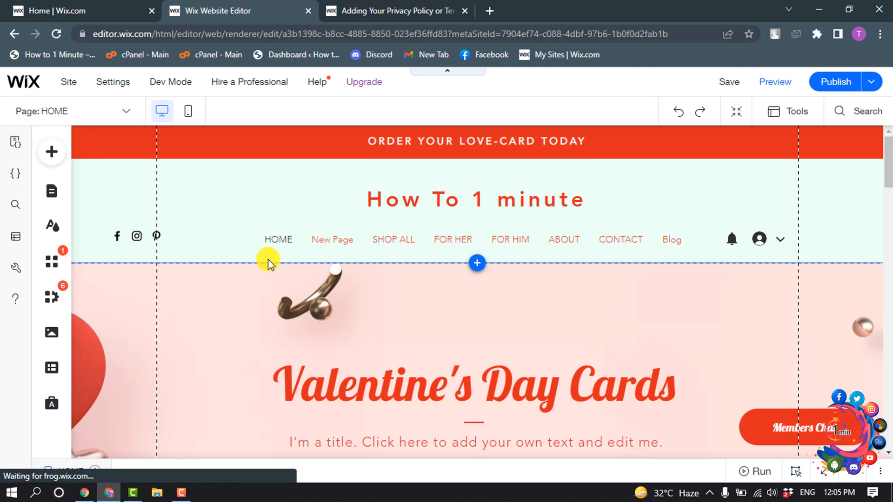
pyautogui.click(332, 239)
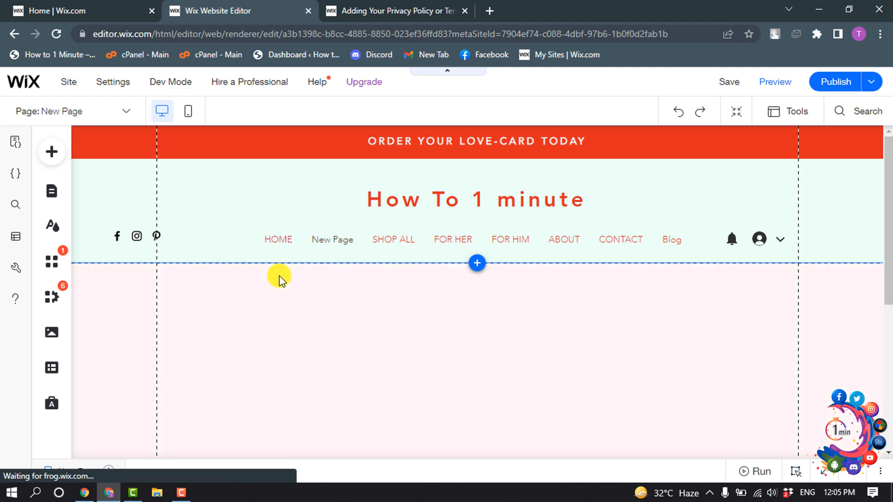
# Rename the new page 'Terms & Conditions' and hide it from the site menu
pyautogui.click(52, 191)
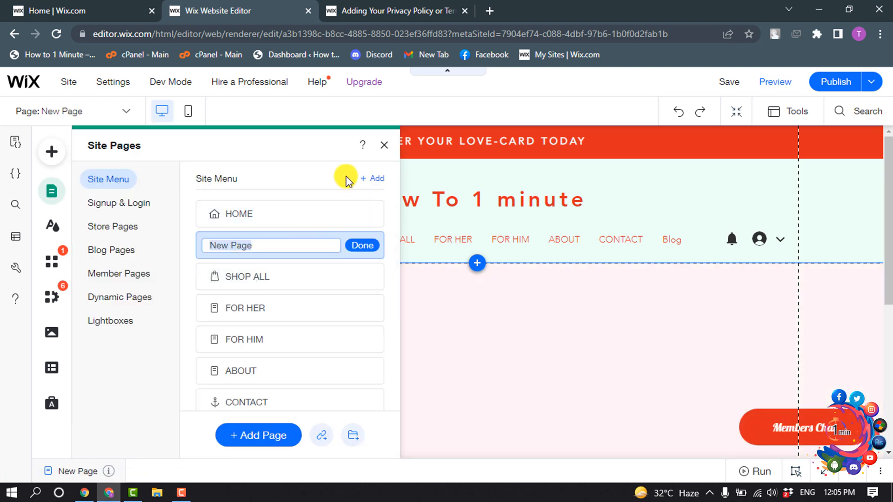
pyautogui.write('Terms & Conditions')
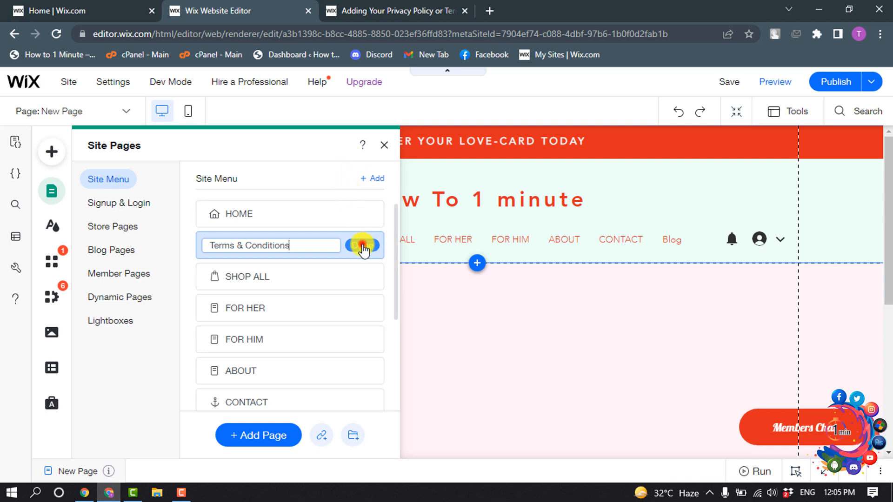
pyautogui.click(362, 245)
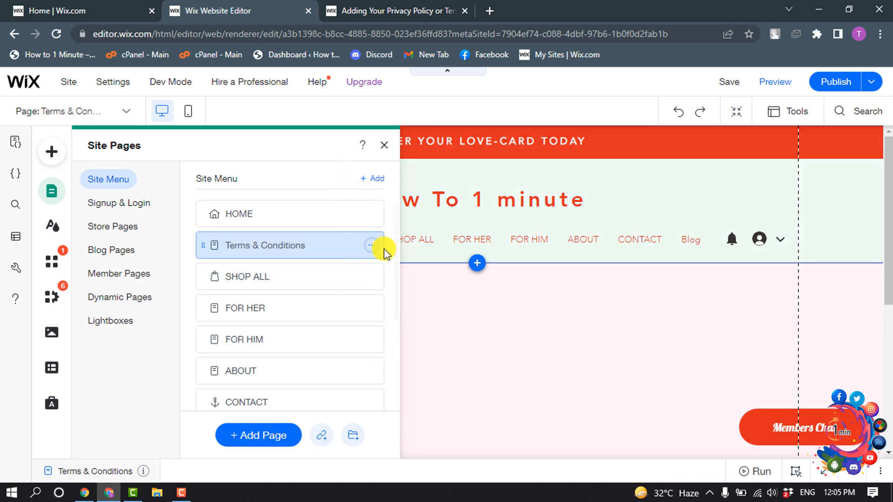
pyautogui.click(371, 245)
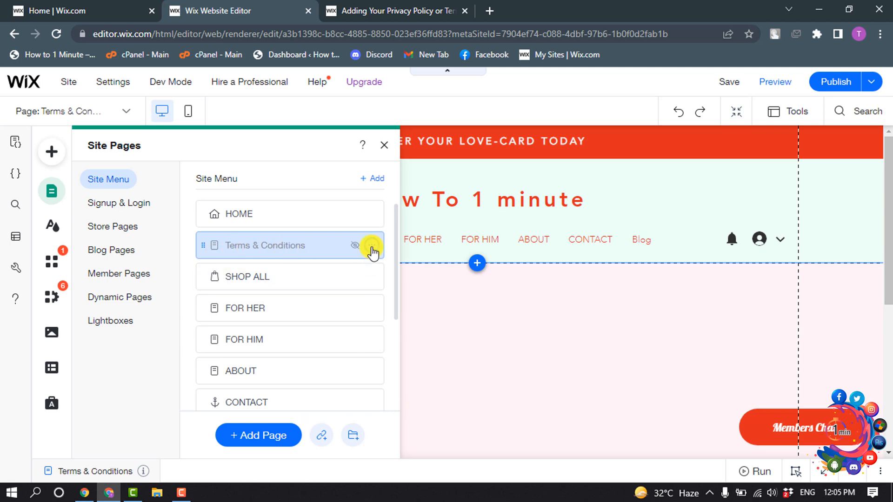
pyautogui.click(383, 144)
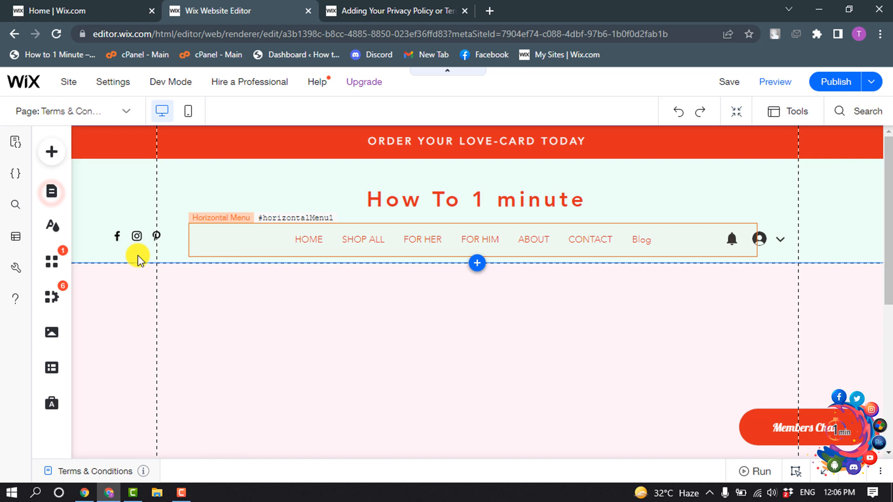
pyautogui.click(51, 152)
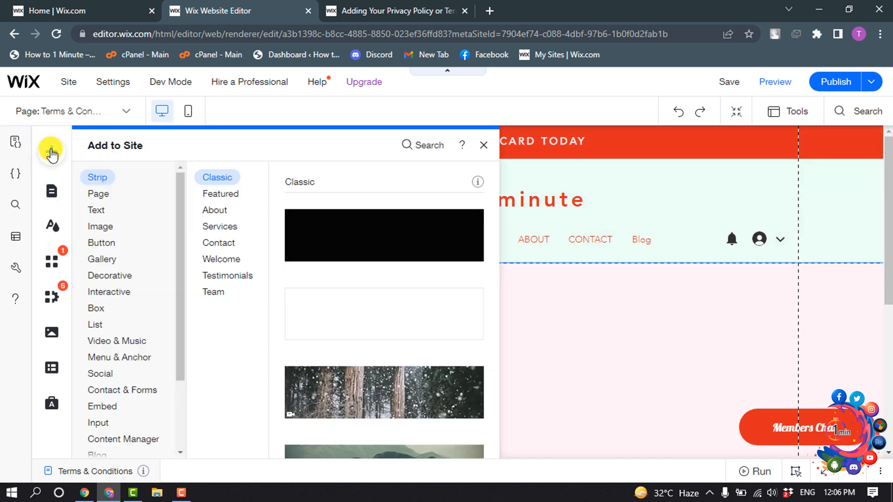
# Place a paragraph text element from Add Elements onto the Terms & Conditions page
pyautogui.click(96, 210)
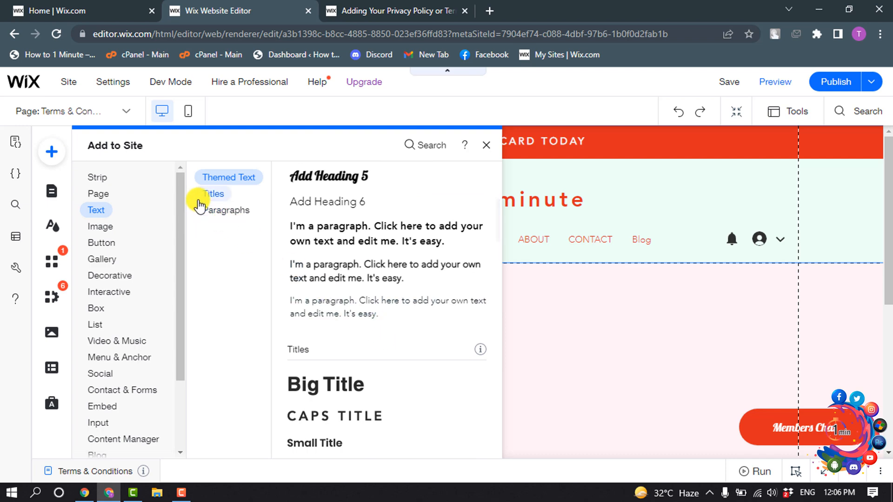
pyautogui.click(225, 210)
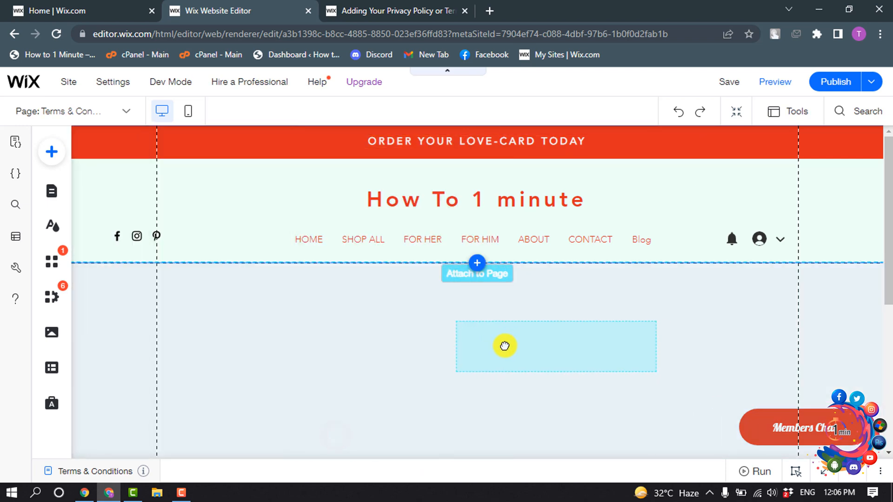
pyautogui.moveTo(505, 345); pyautogui.dragTo(429, 352)
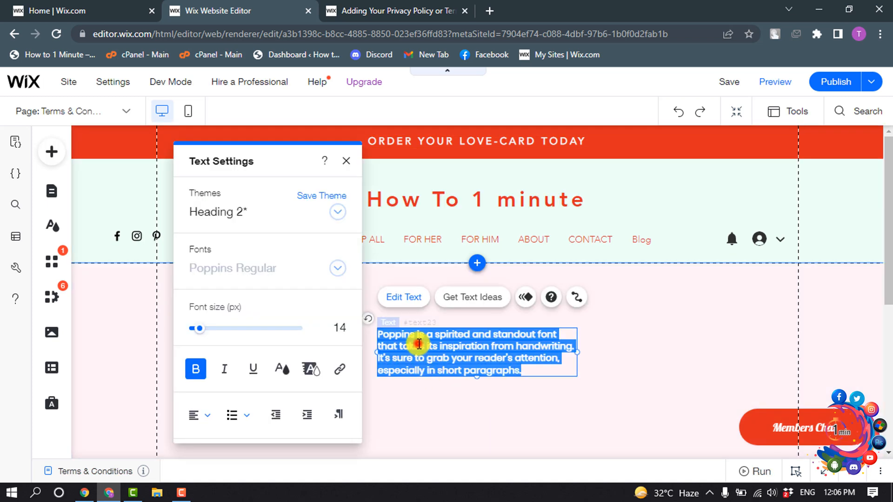
# Widen the paragraph text box and move it below the header toward the page centre
pyautogui.click(527, 369)
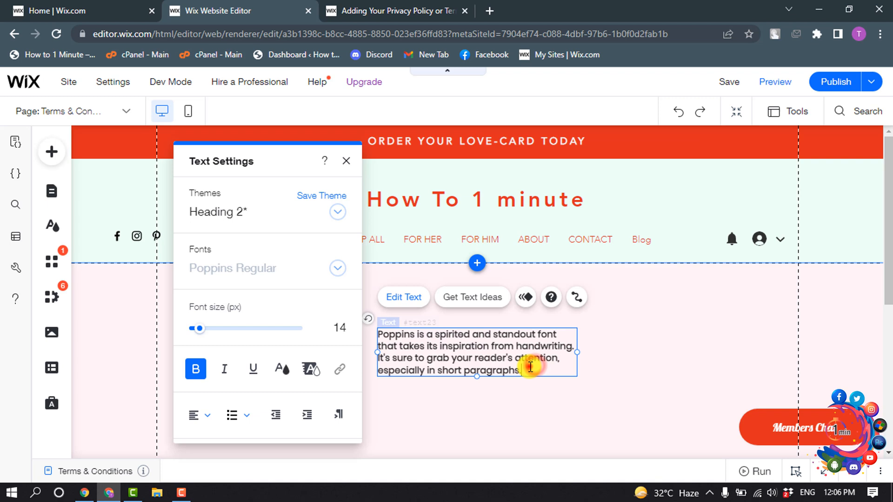
pyautogui.click(346, 161)
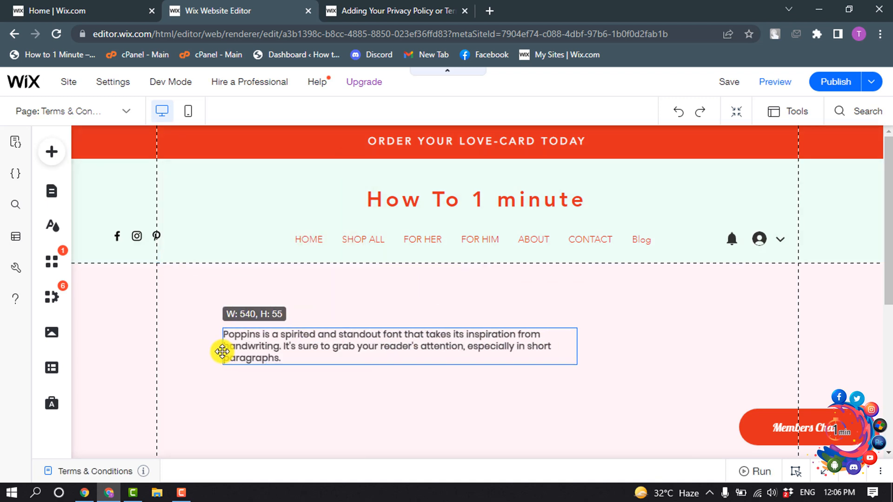
pyautogui.moveTo(222, 351); pyautogui.dragTo(431, 334)
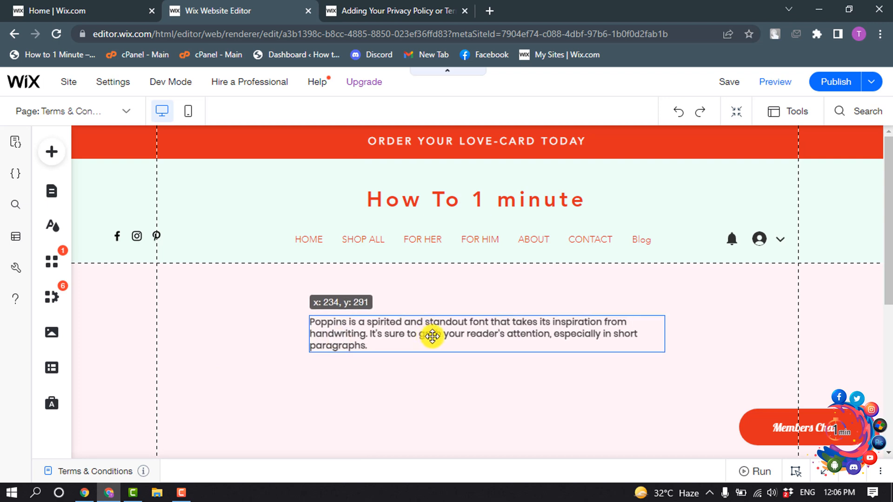
pyautogui.click(430, 335)
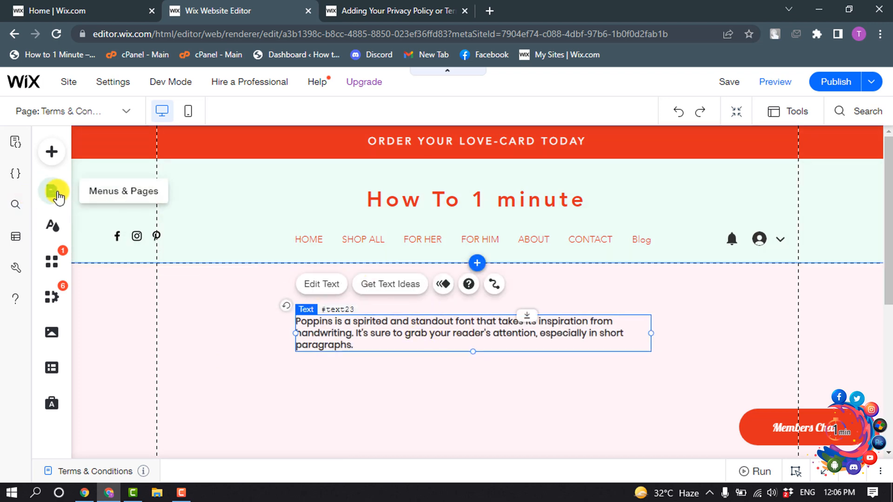
# Return to the HOME page and select the Shipping & Returns text in the footer
pyautogui.click(51, 191)
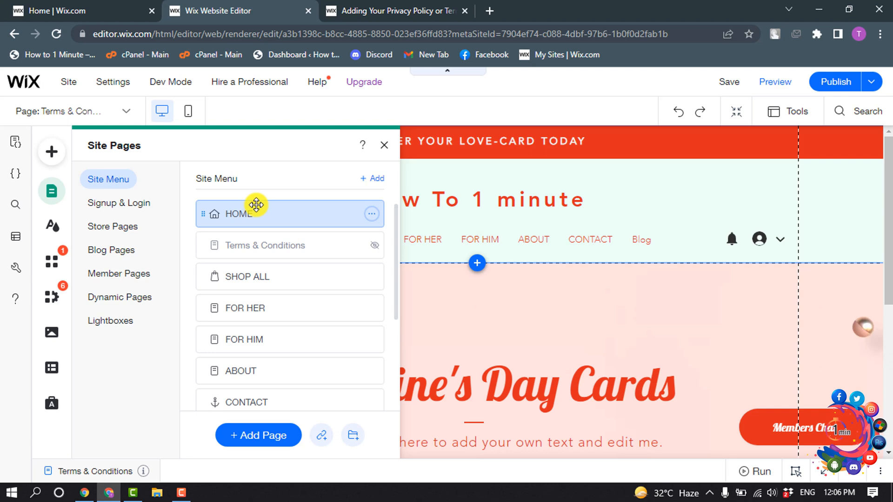
pyautogui.click(238, 214)
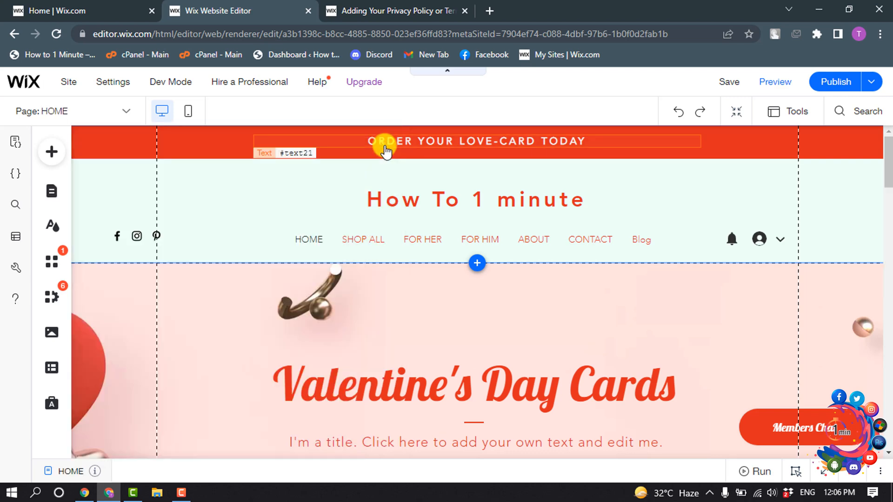
pyautogui.scroll(-3)
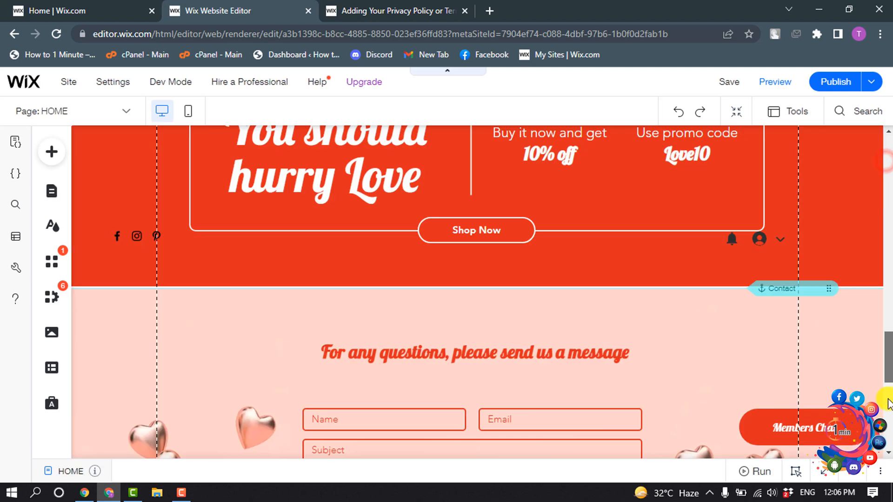
pyautogui.scroll(-3)
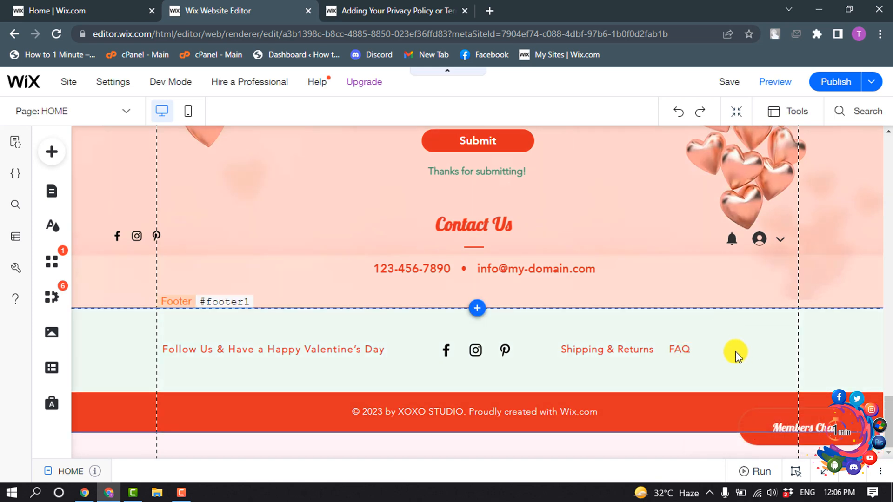
pyautogui.moveTo(548, 443)
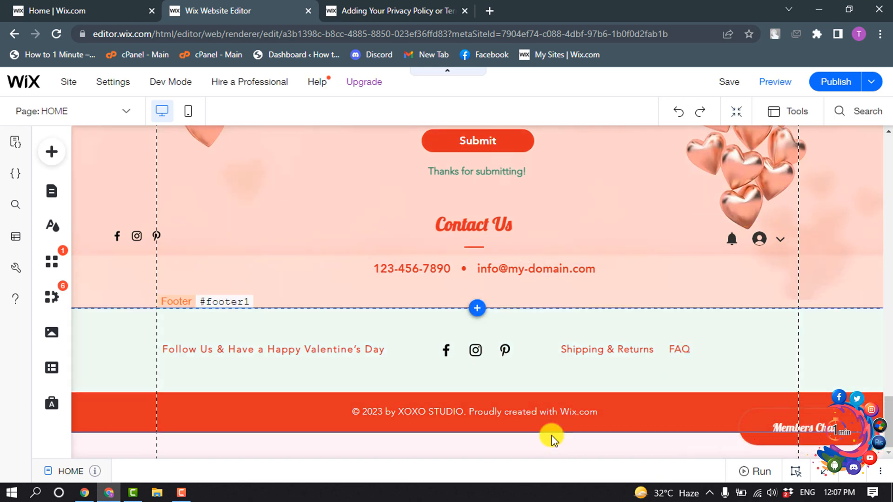
pyautogui.click(593, 350)
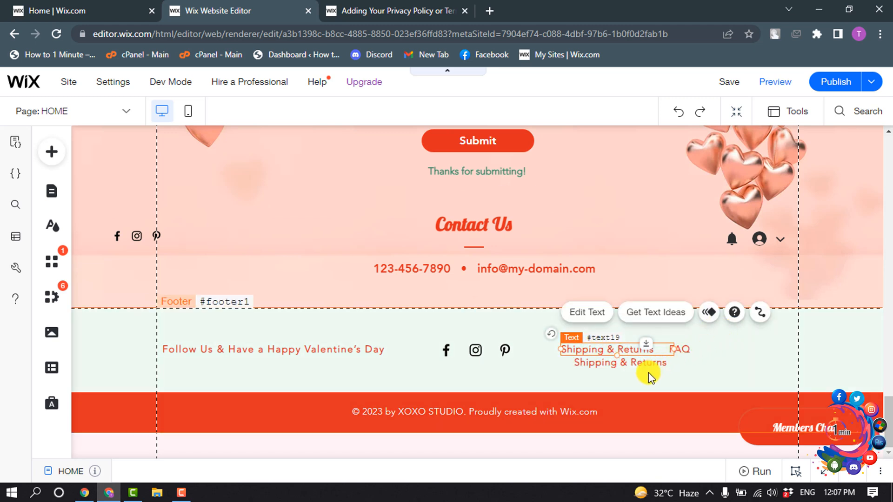
# Position the copied footer text to the right of FAQ and start editing it
pyautogui.moveTo(615, 362); pyautogui.dragTo(728, 360)
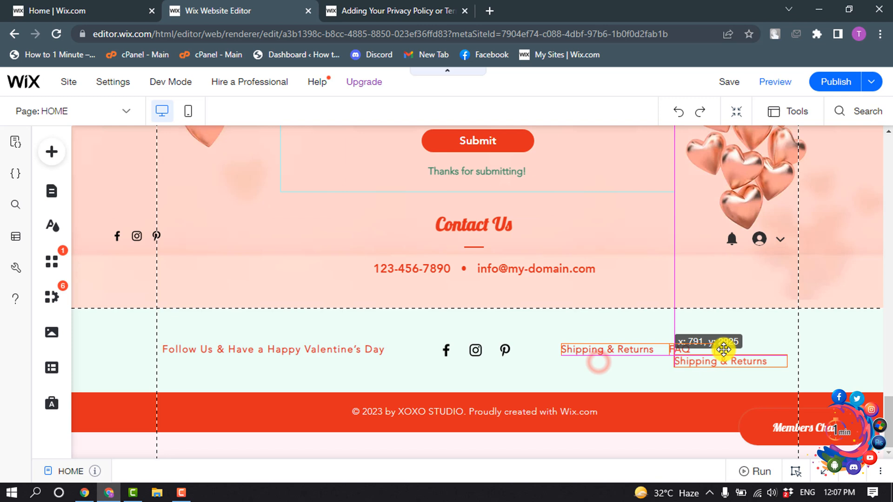
pyautogui.click(728, 361)
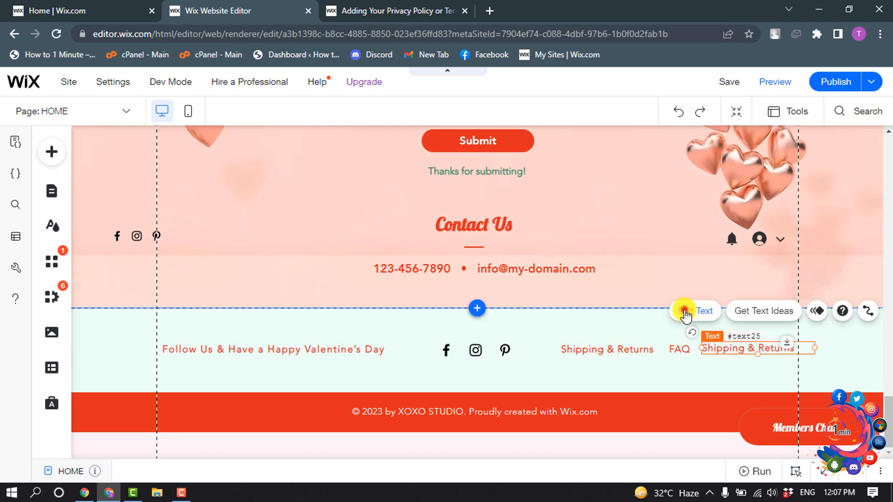
pyautogui.click(686, 310)
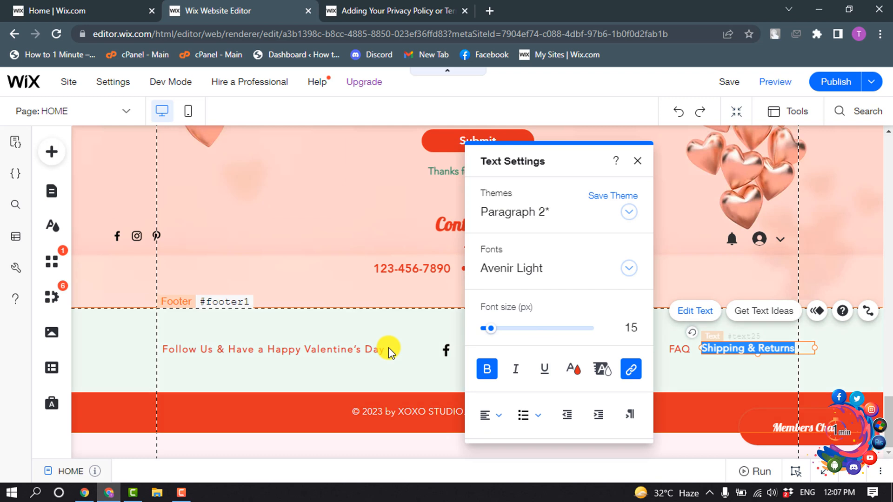
# Retype the copied footer text as 'Terms & Conditions'
pyautogui.write('Terms & Conditions')
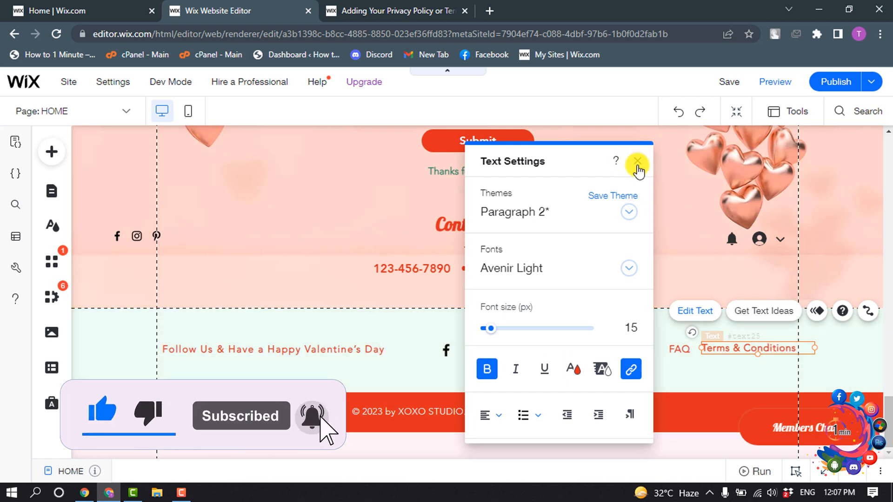
pyautogui.click(637, 161)
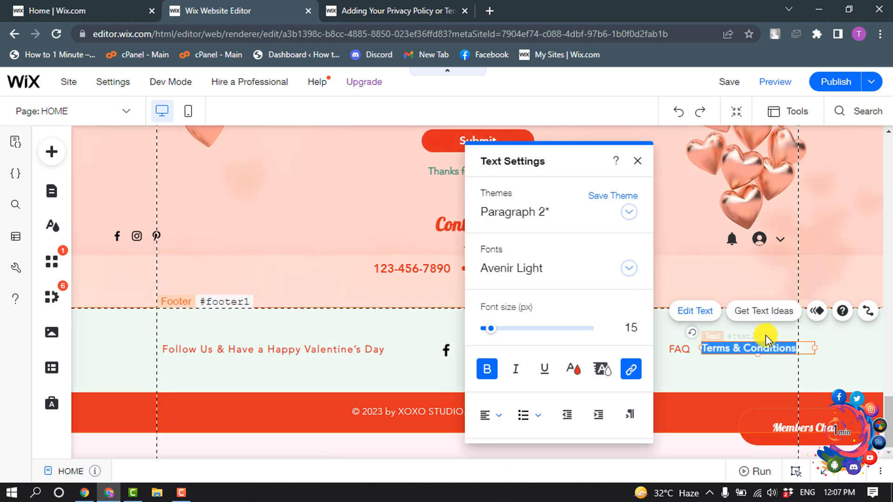
pyautogui.click(631, 369)
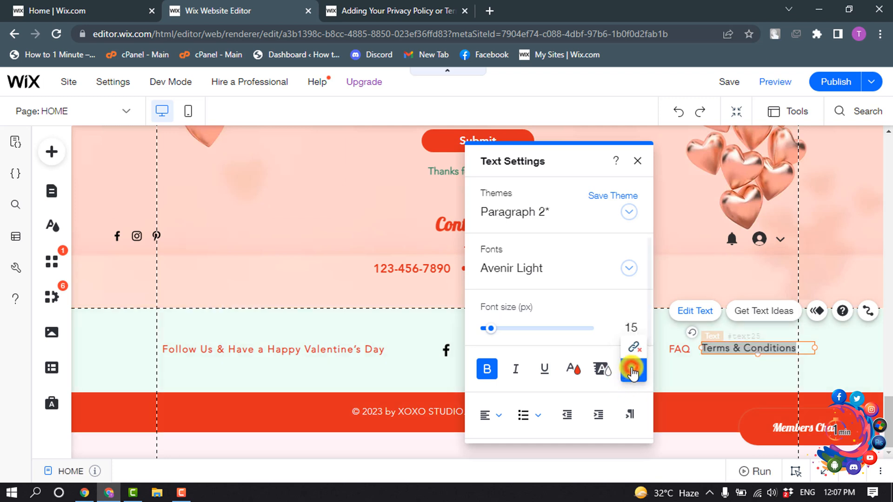
# Link the footer's Terms & Conditions text to the Terms & Conditions page
pyautogui.click(633, 367)
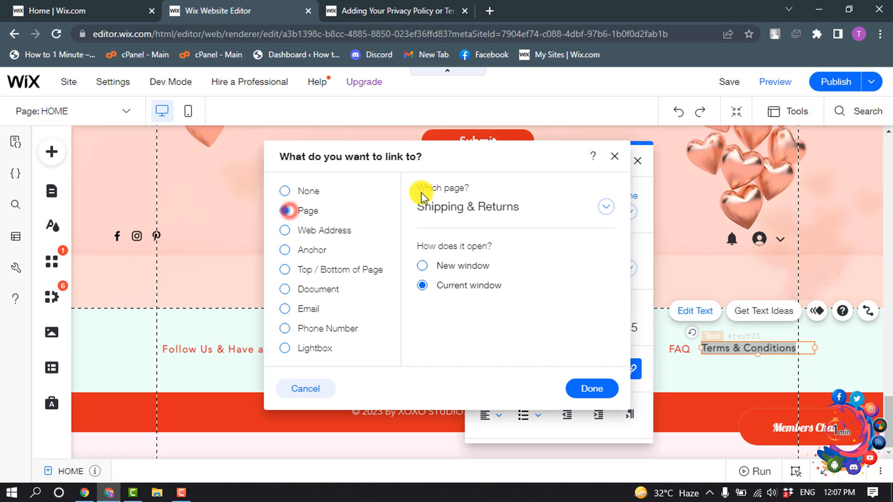
pyautogui.click(606, 207)
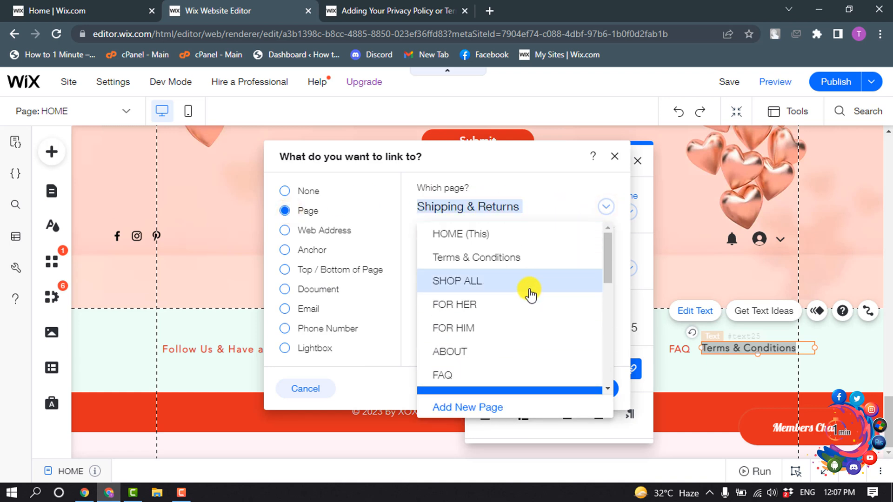
pyautogui.click(476, 257)
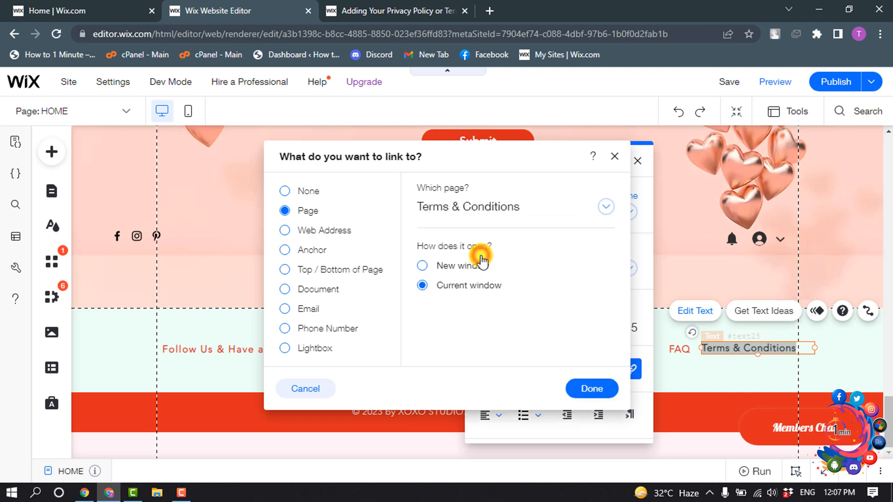
pyautogui.click(592, 388)
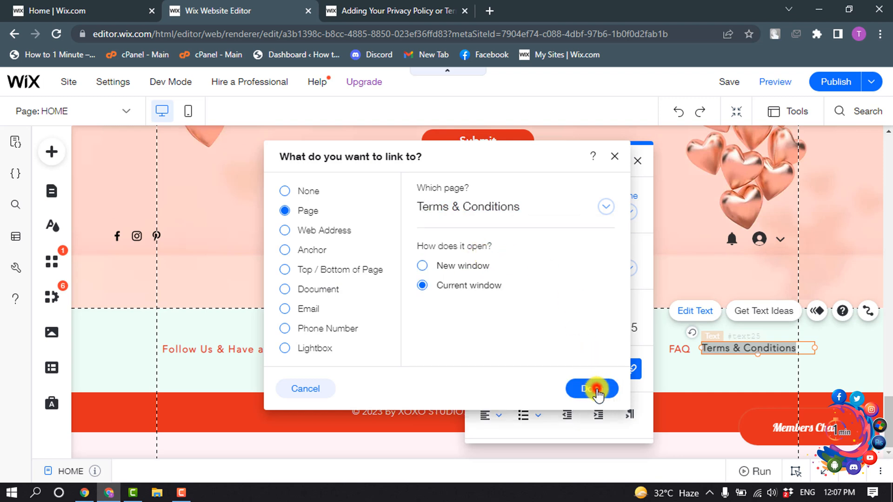
pyautogui.click(594, 389)
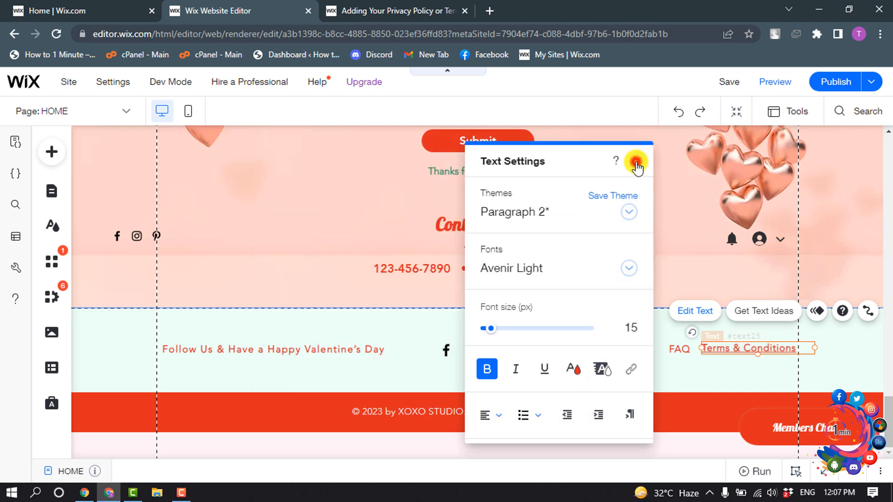
pyautogui.click(636, 166)
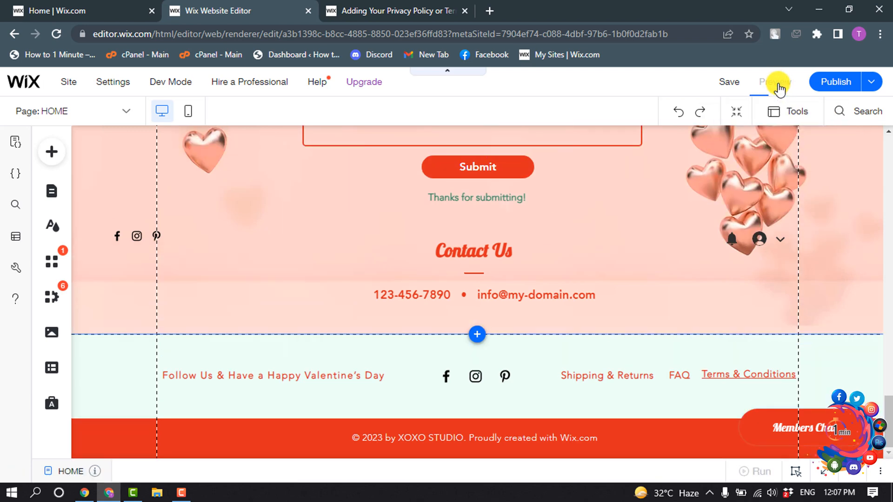
# Preview the site and scroll through the home page
pyautogui.click(776, 82)
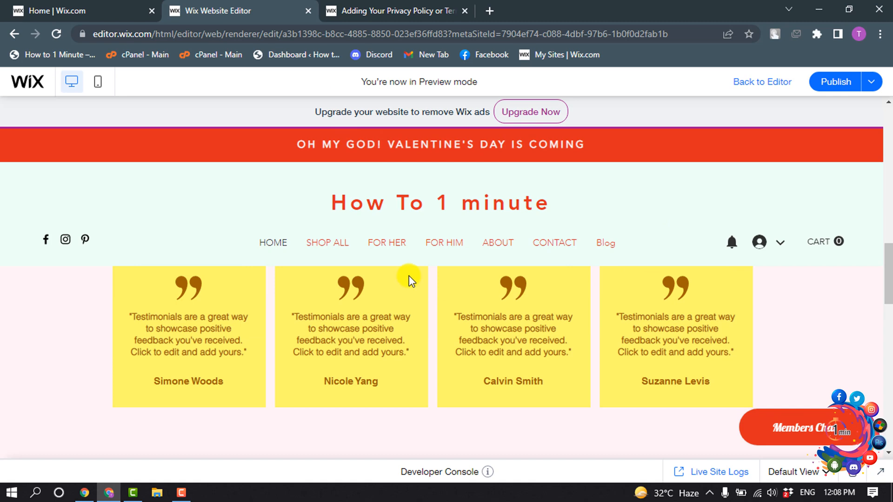
pyautogui.scroll(-3)
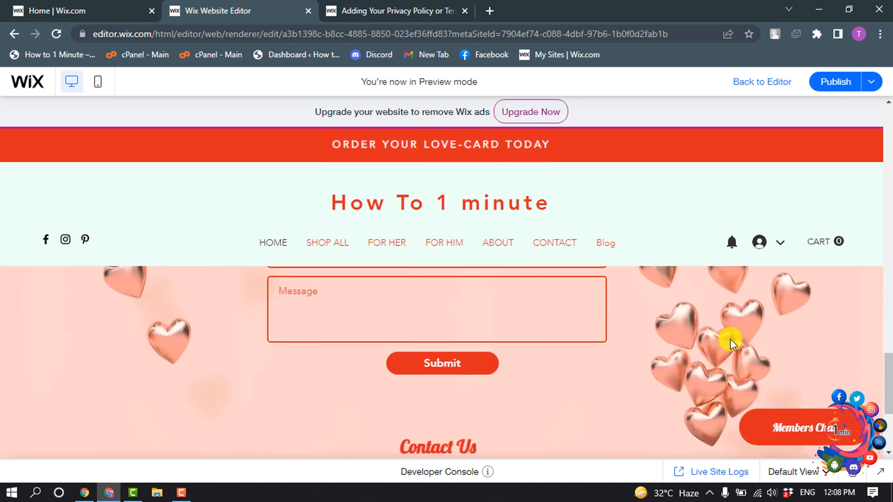